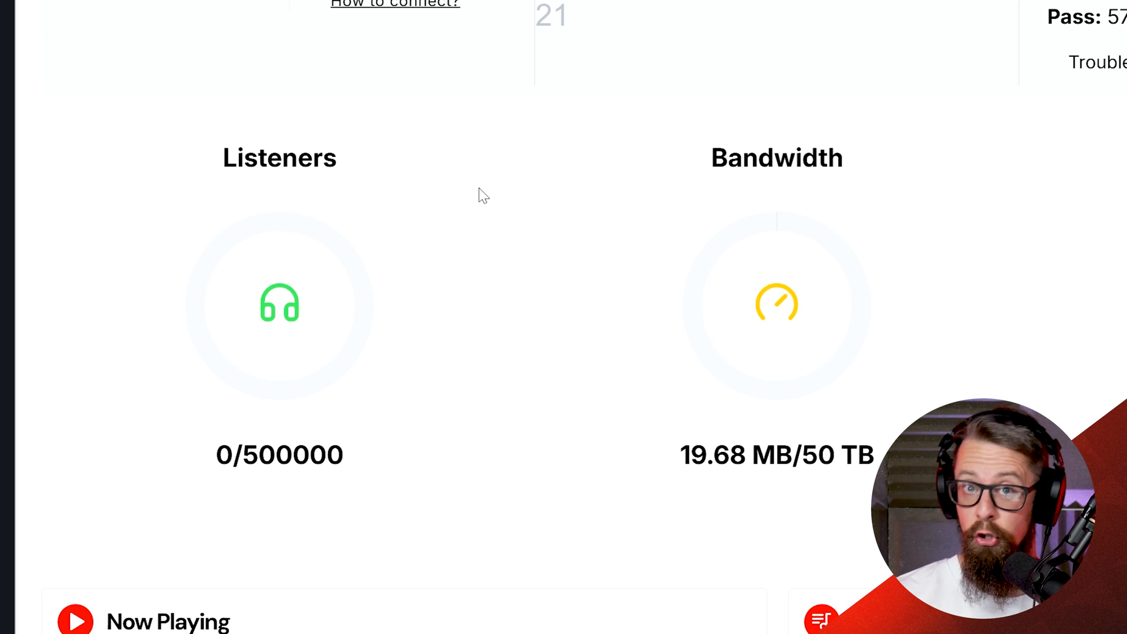
{"action": "scroll", "scroll_direction": "down", "scroll_amount": 3}
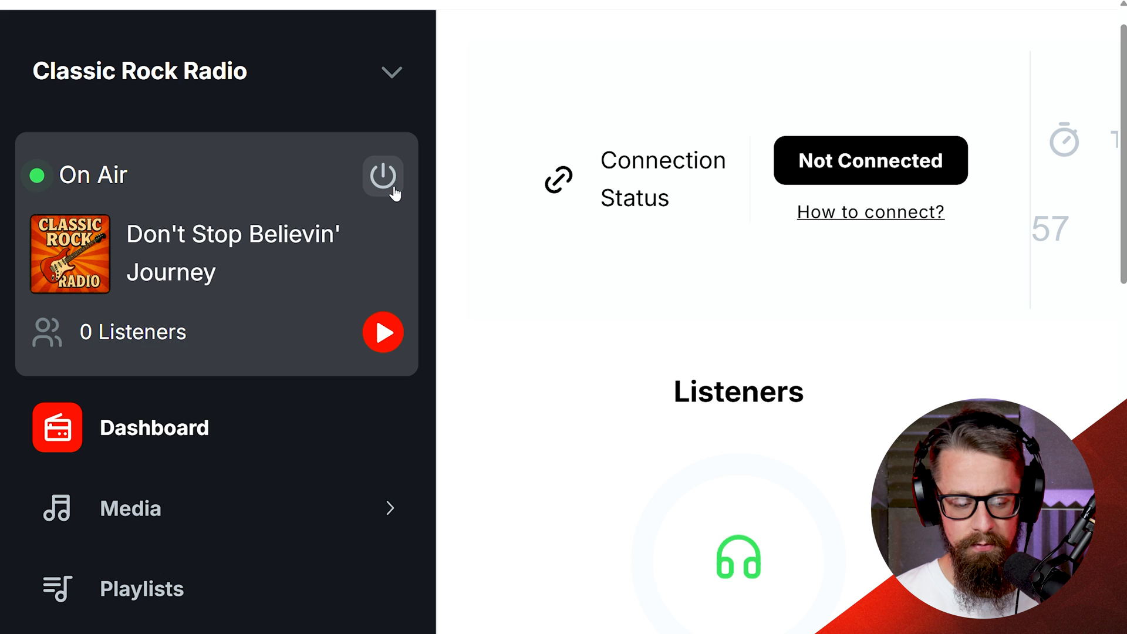
{"action": "left_click", "coordinate": [383, 177]}
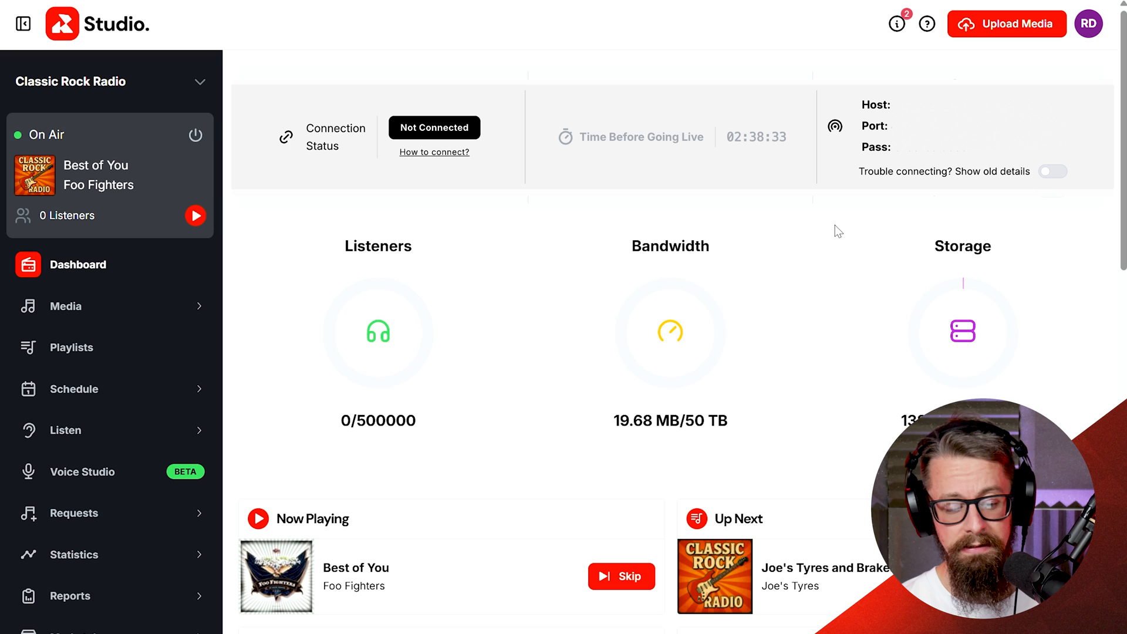
{"action": "mouse_move", "coordinate": [109, 305]}
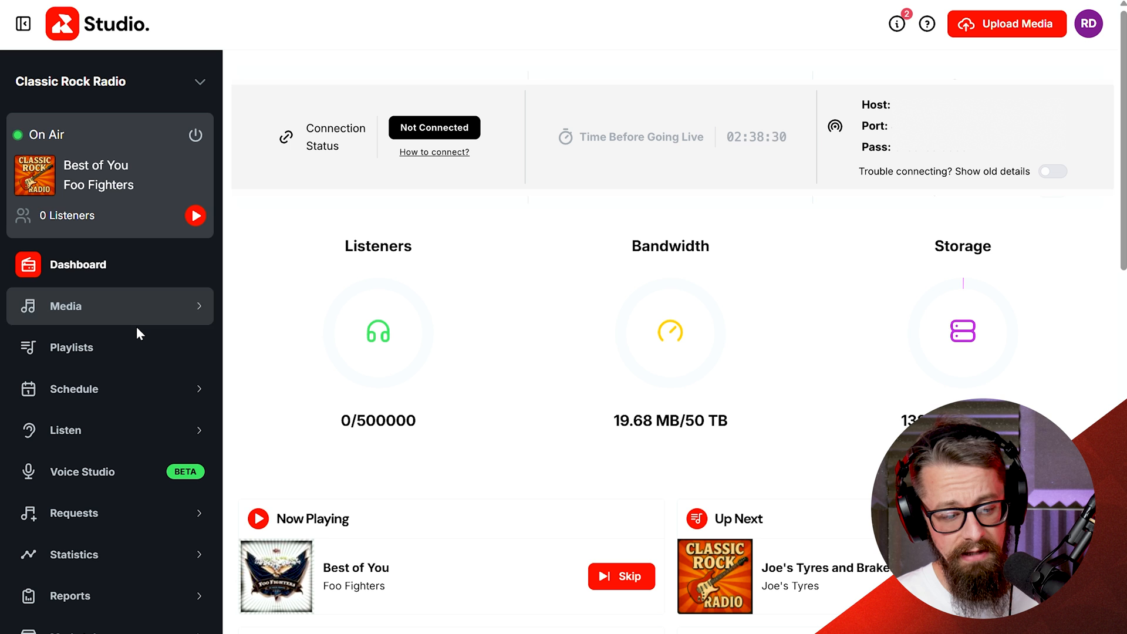